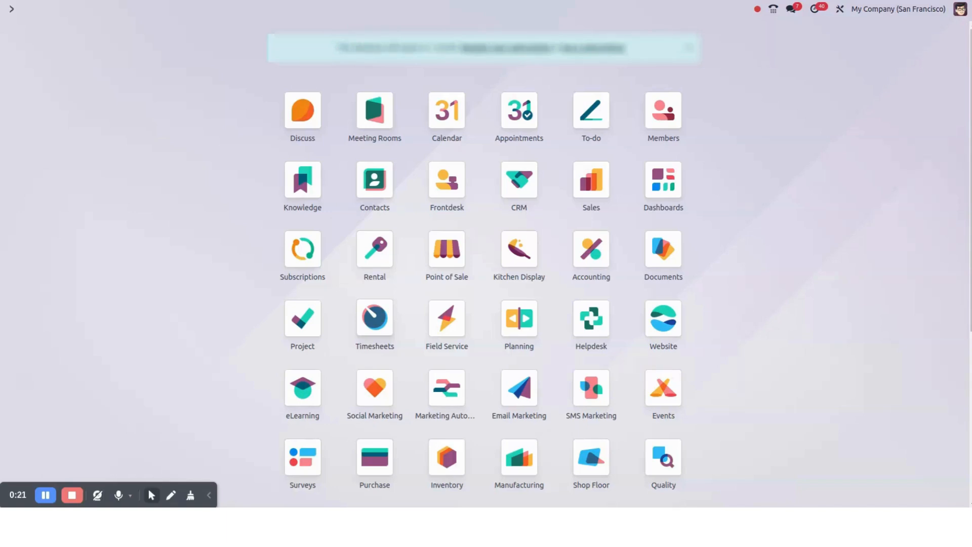
Launch the Purchase app from the command palette by searching 'PUR'
type("PUR")
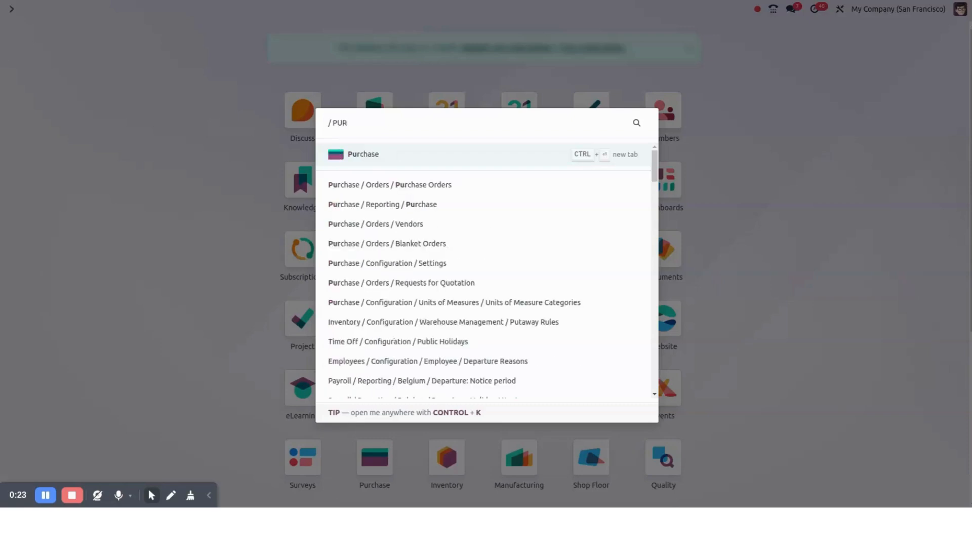
left_click(400, 283)
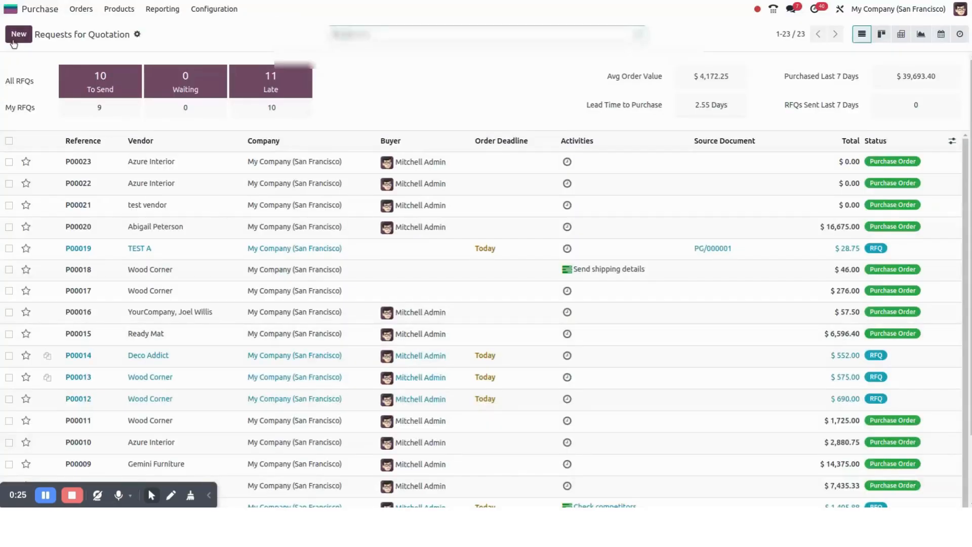
Start a new request for quotation with vendor Azure Interior
left_click(18, 34)
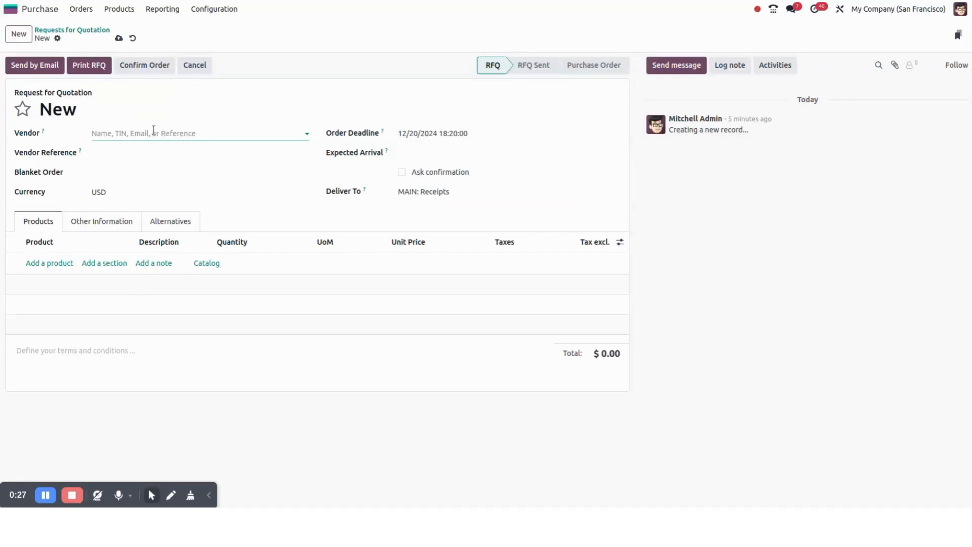
left_click(198, 133)
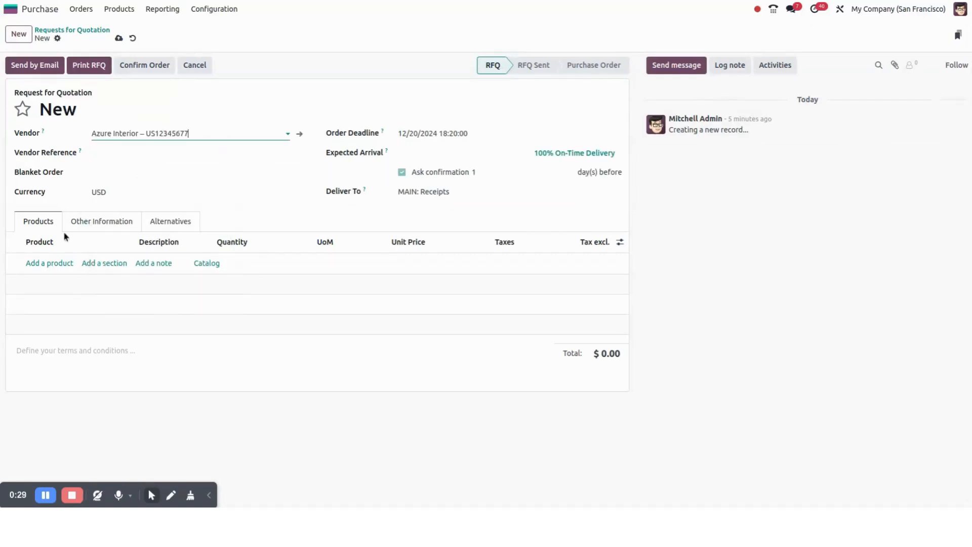
Add a Bacon Burger product line, discarding the Acoustic Bloc Screens variant dialog
left_click(48, 263)
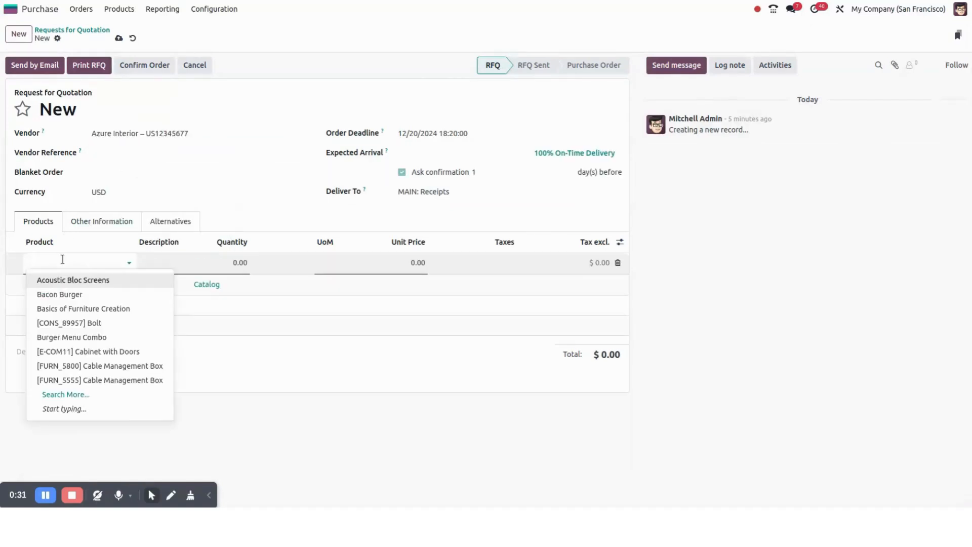
left_click(73, 280)
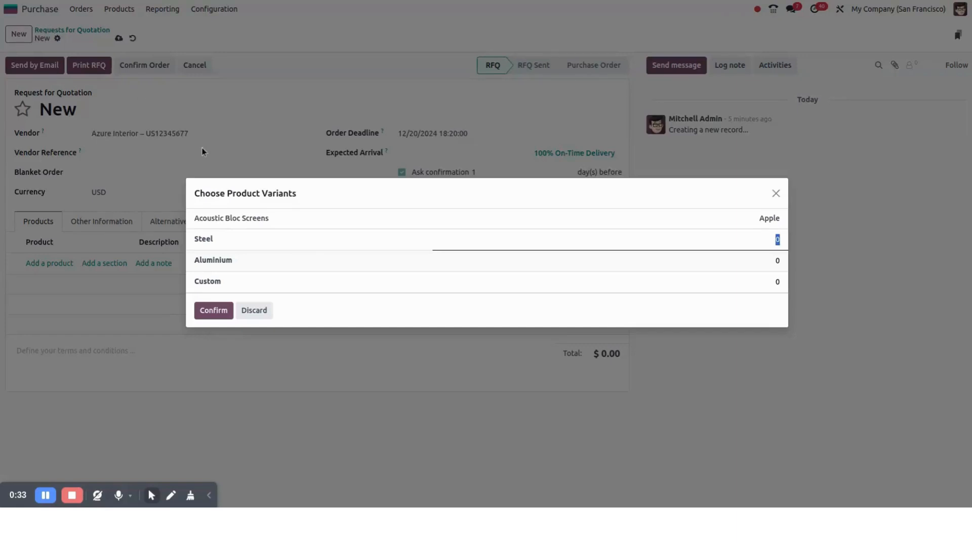
left_click(253, 310)
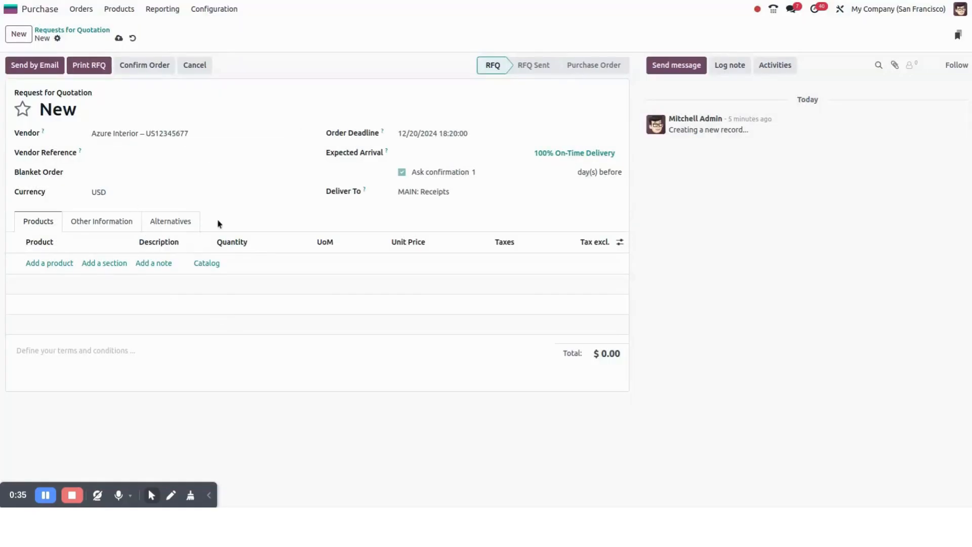
left_click(49, 263)
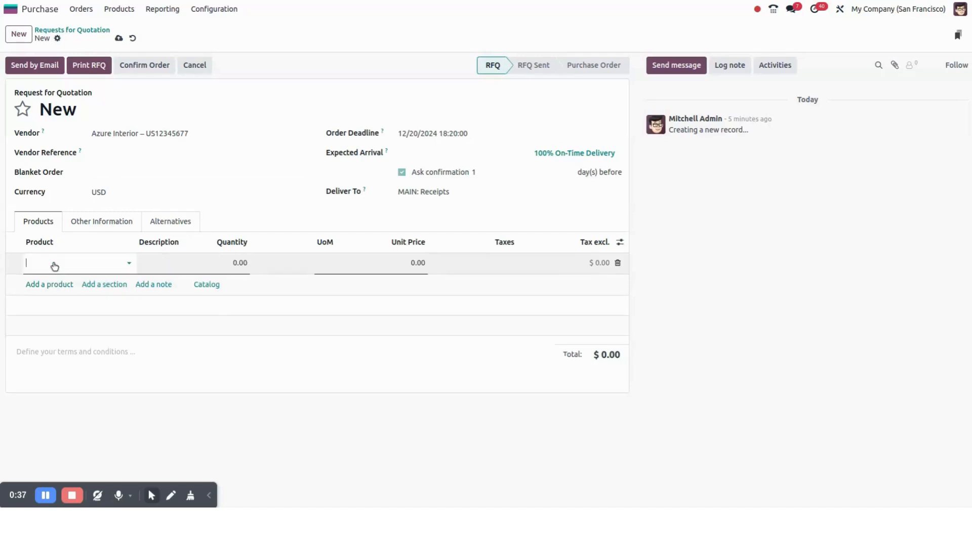
left_click(618, 263)
type("Bacon Burger")
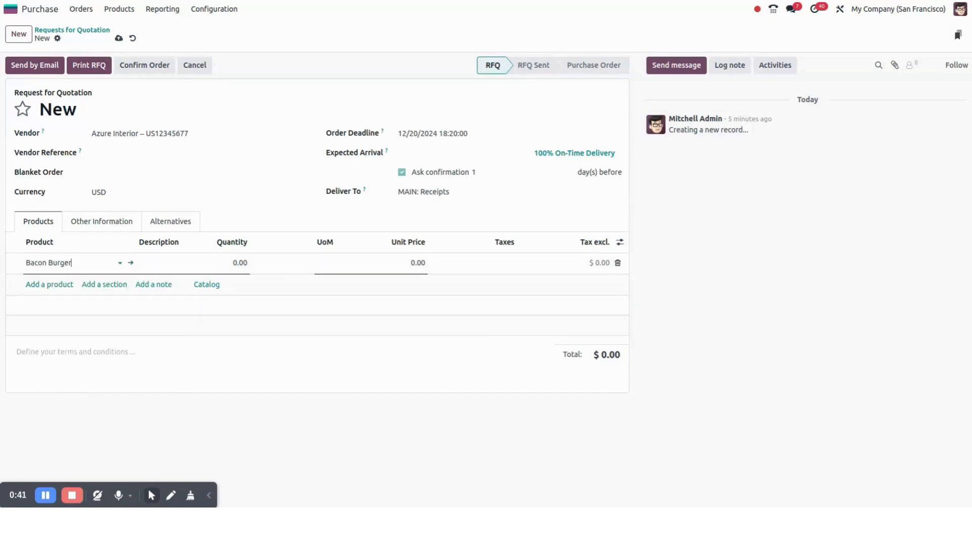
Save the RFQ and confirm it as purchase order P00024
left_click(118, 38)
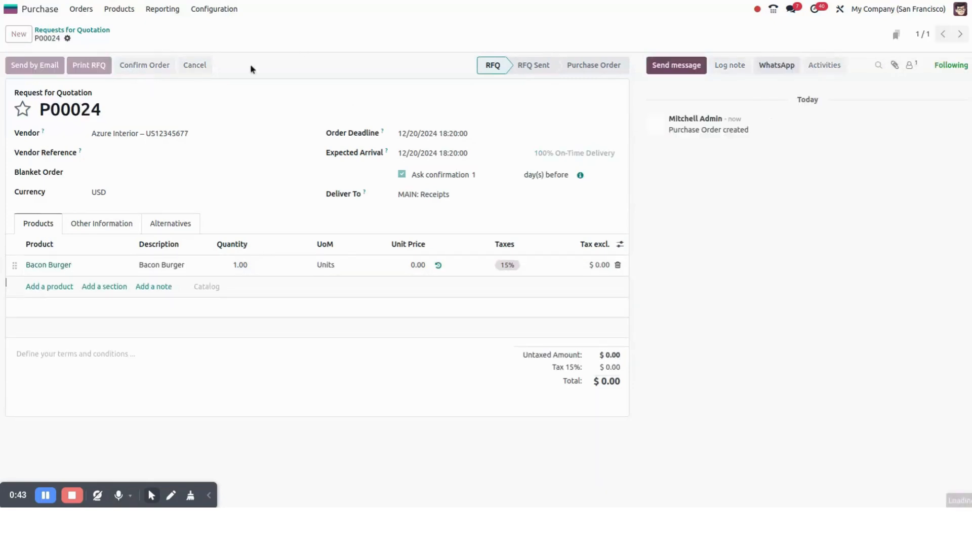
left_click(143, 64)
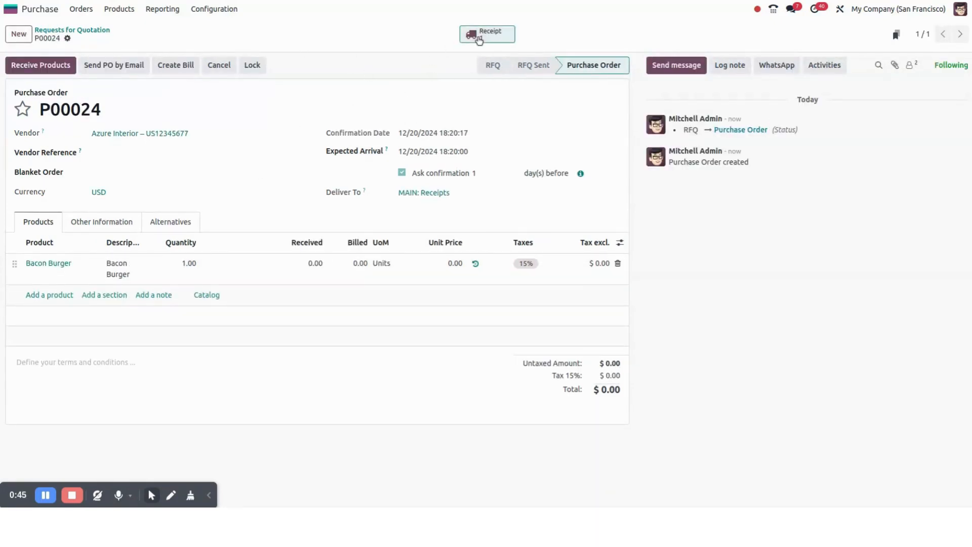
Validate receipt WH/IN/00016 for one Bacon Burger
left_click(487, 34)
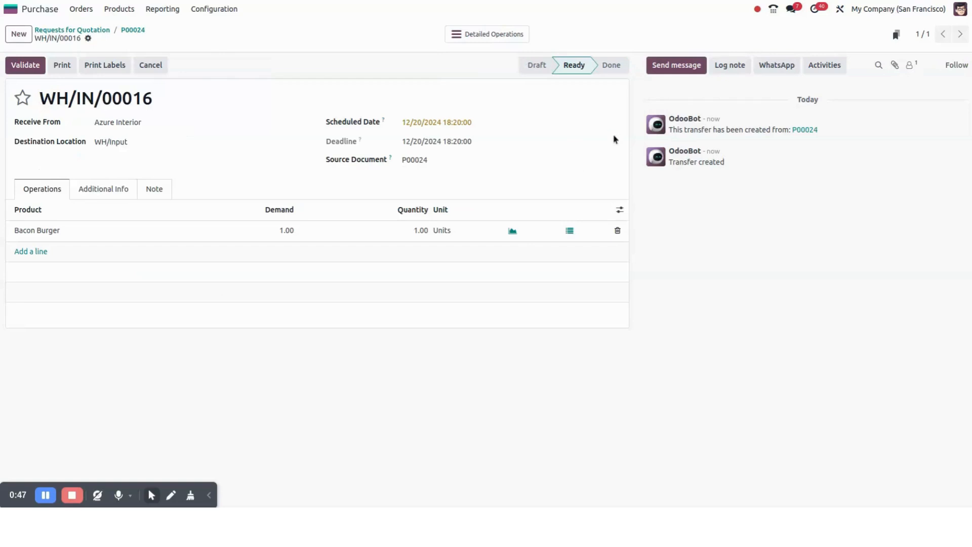
mouse_move(579, 178)
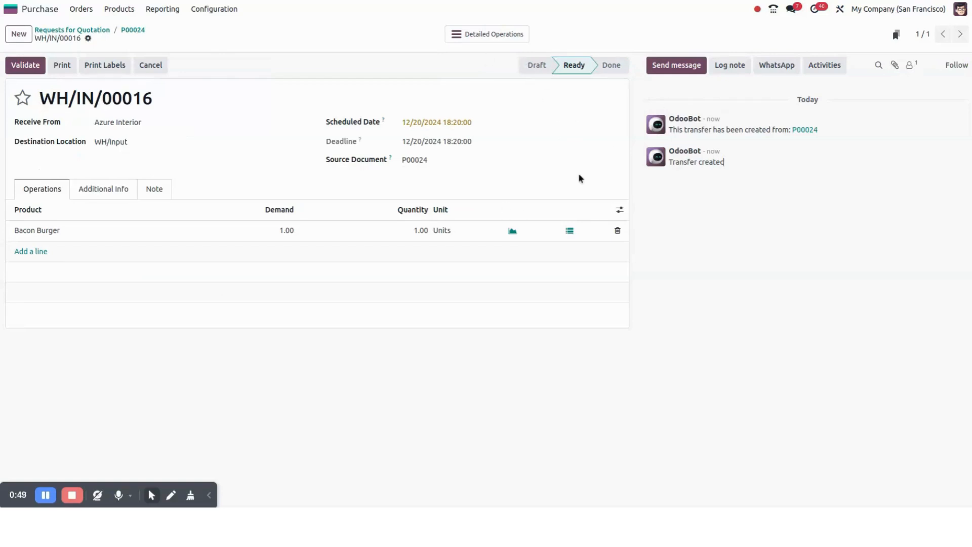
mouse_move(147, 117)
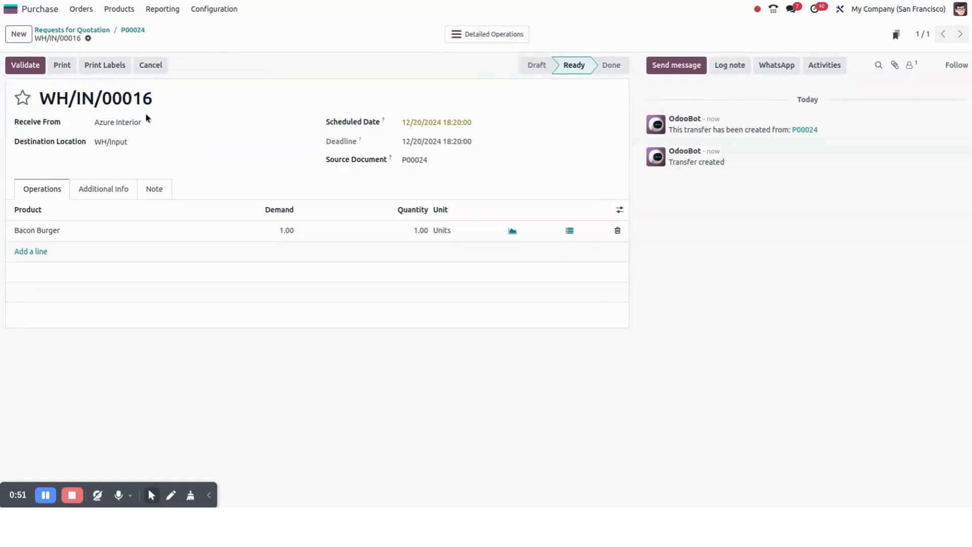
left_click(24, 65)
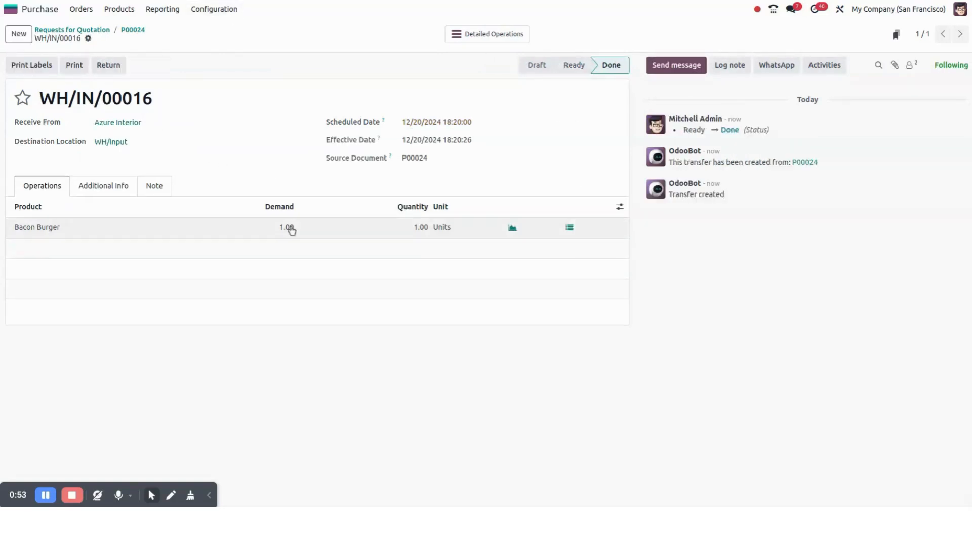
mouse_move(132, 29)
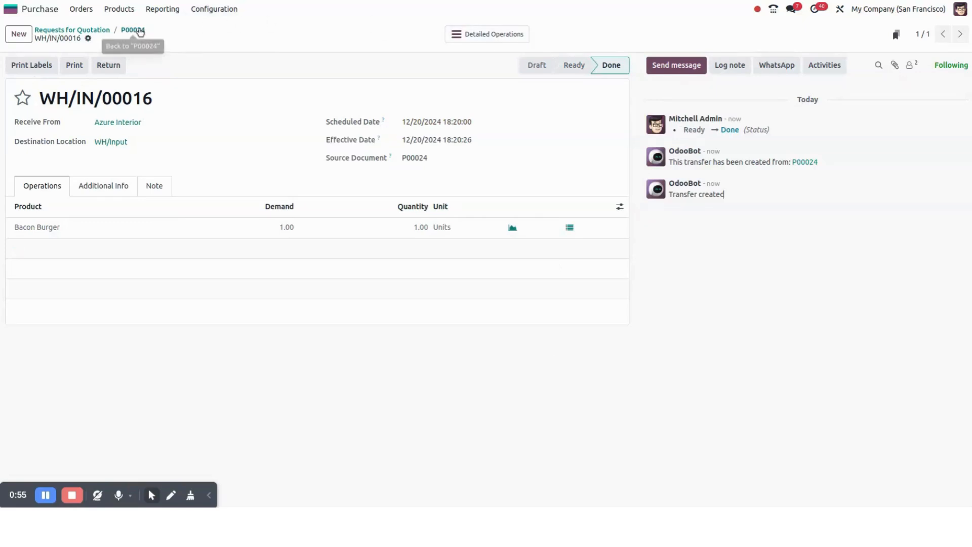
Create and confirm a vendor bill from P00024 dated 12/20/2024
left_click(132, 29)
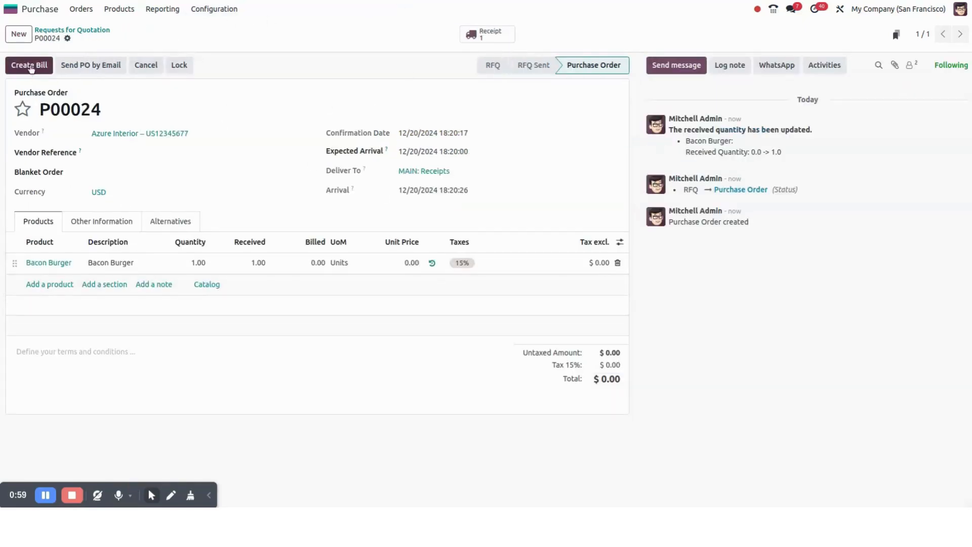
left_click(28, 65)
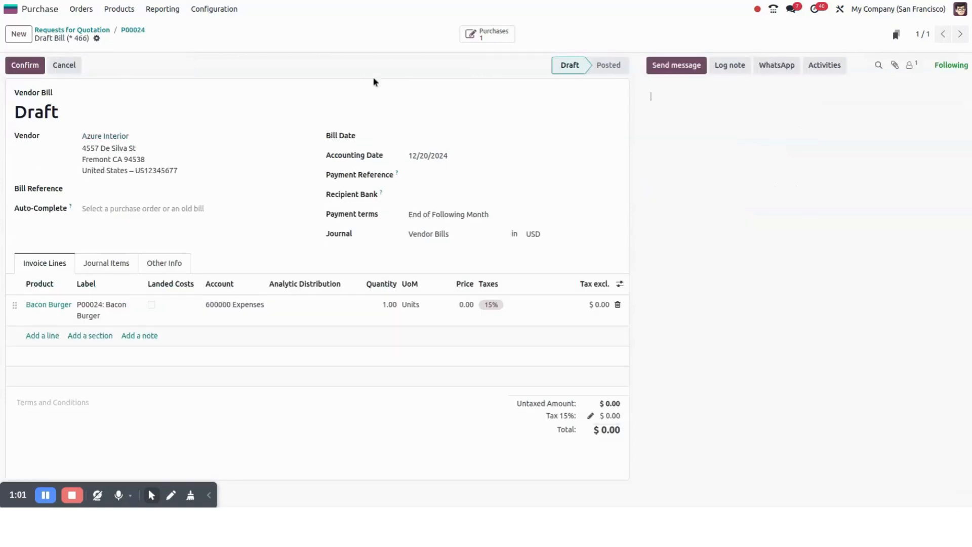
left_click(508, 135)
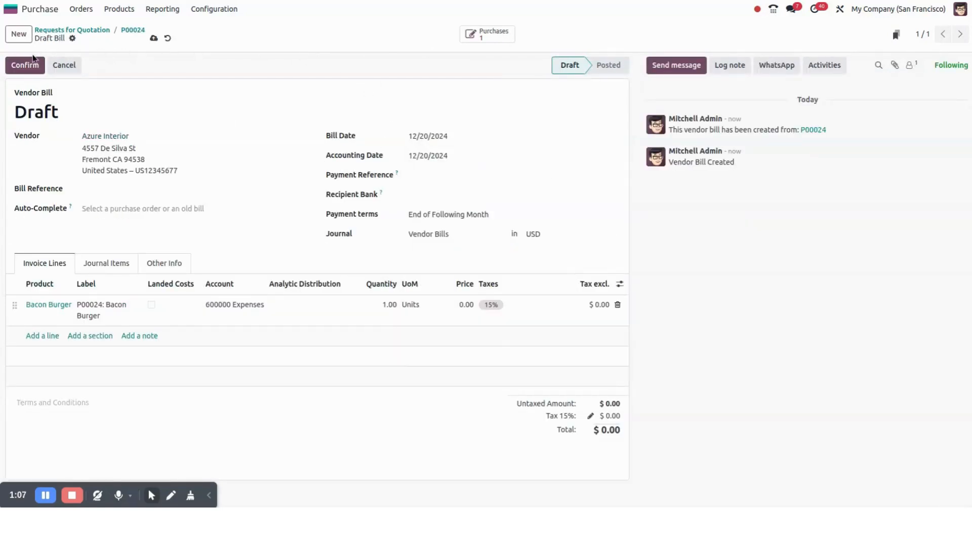
left_click(25, 65)
type("/ IN")
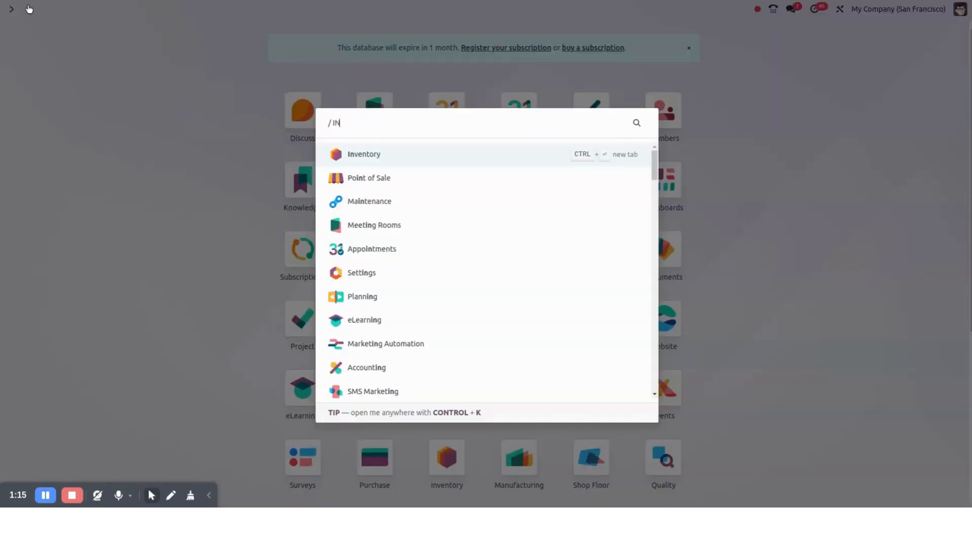
Review the MAIN and CHILD warehouse setups in Inventory
left_click(363, 154)
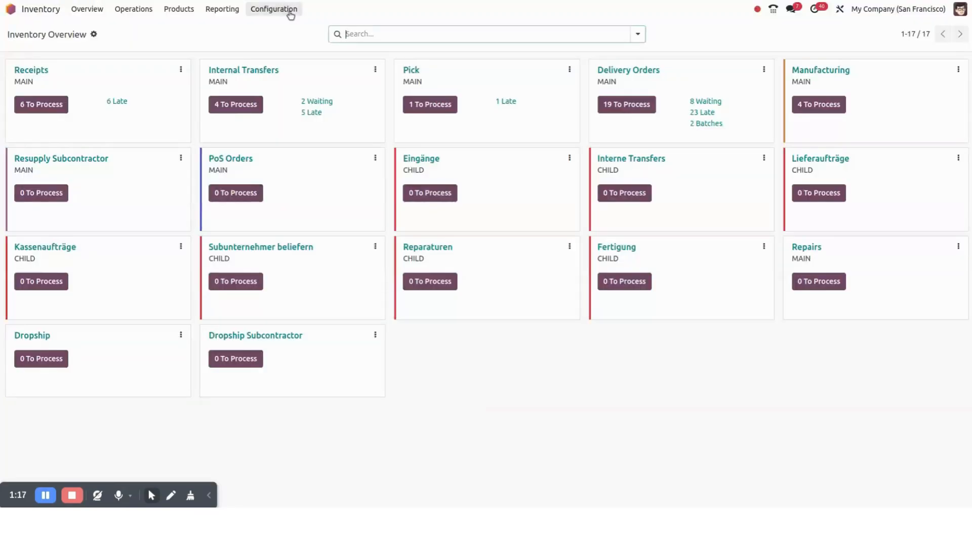
left_click(274, 9)
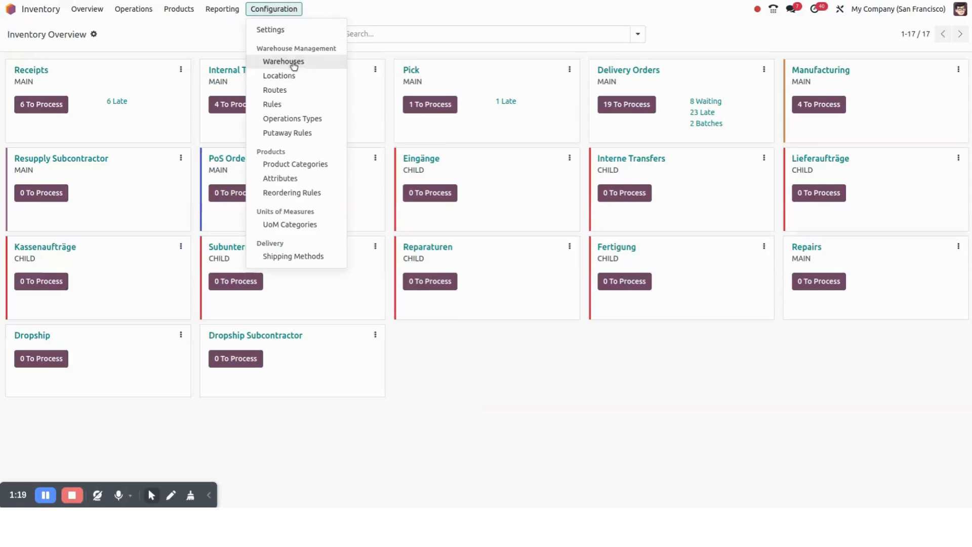
left_click(284, 62)
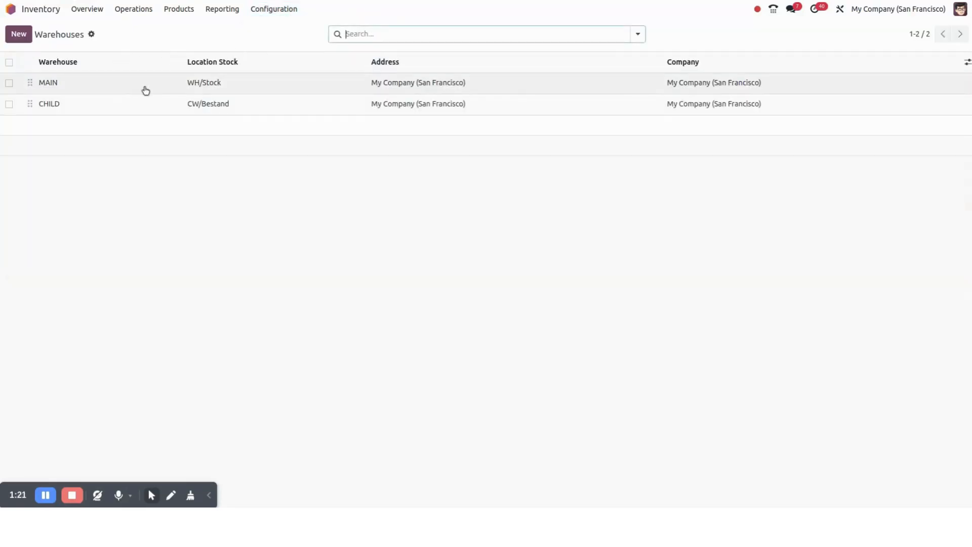
left_click(47, 82)
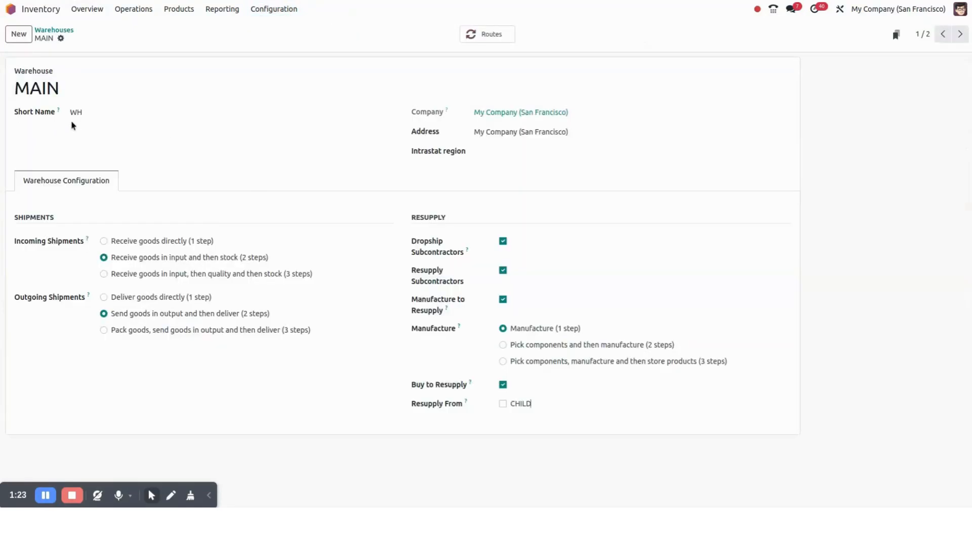
mouse_move(906, 19)
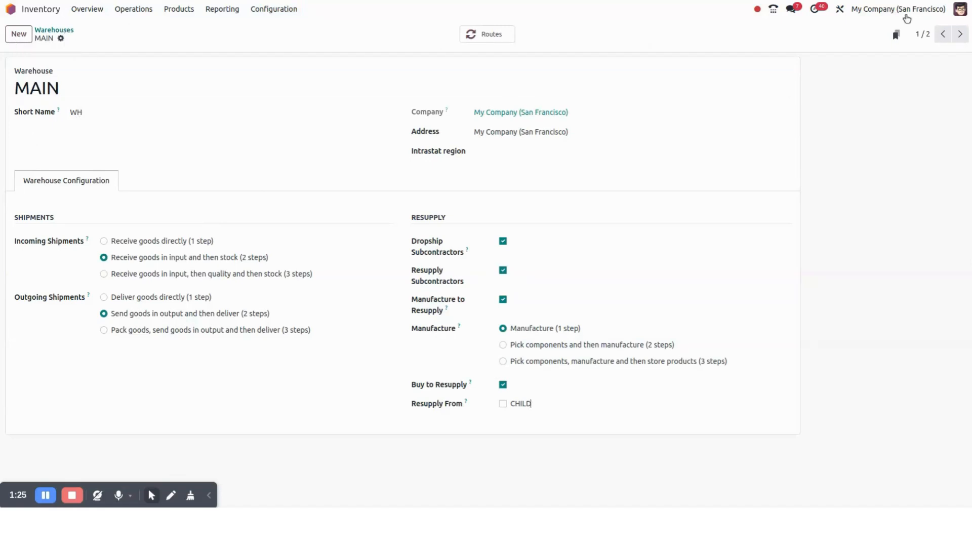
left_click(960, 35)
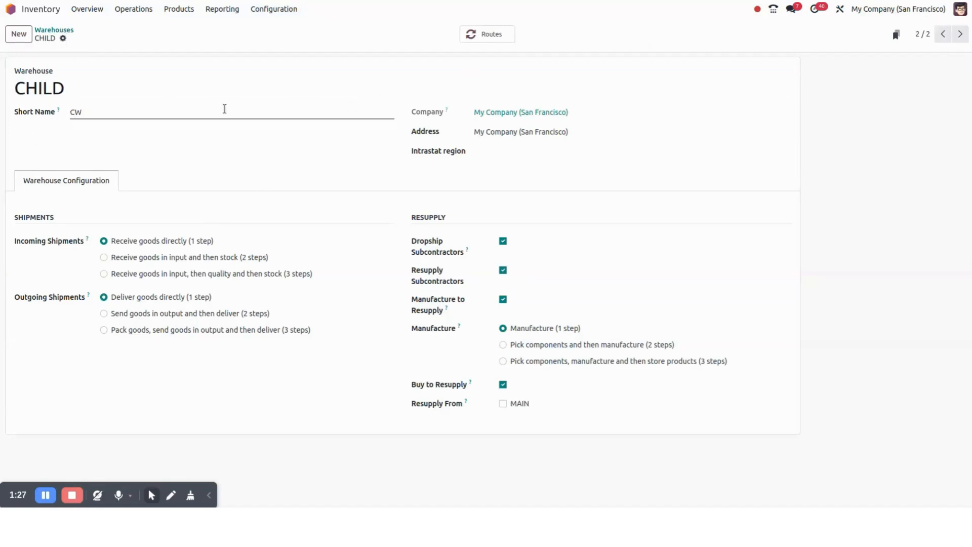
left_click(269, 54)
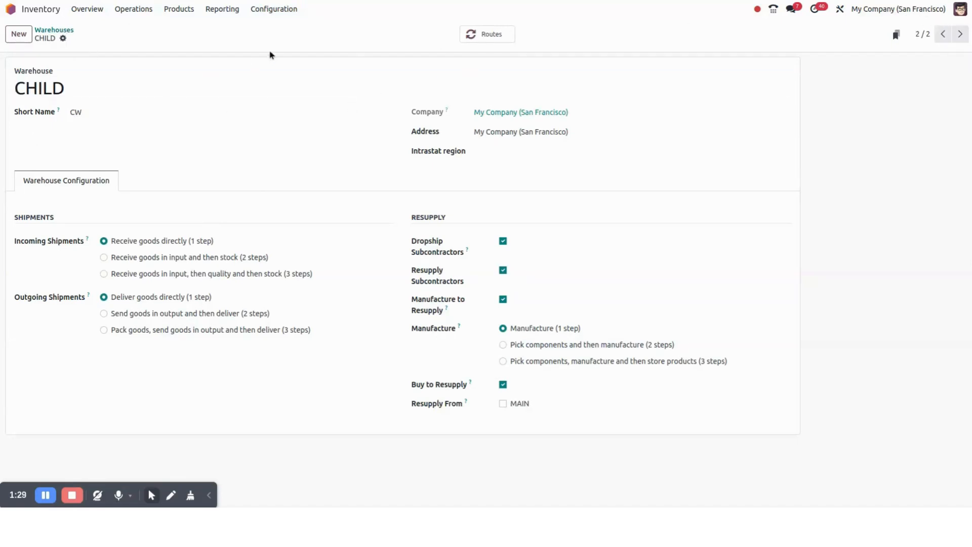
Check the stock locations list, then show the internal transfers list
left_click(273, 9)
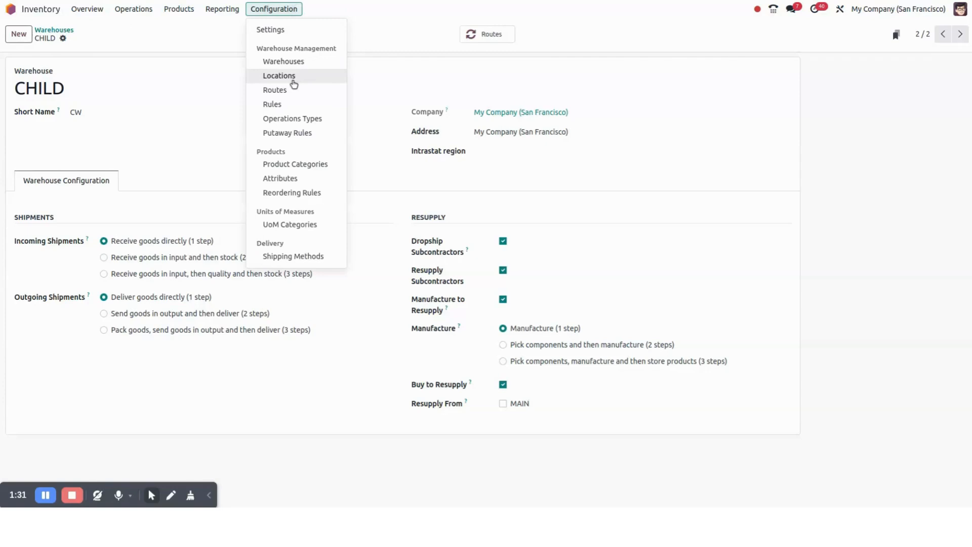
left_click(278, 74)
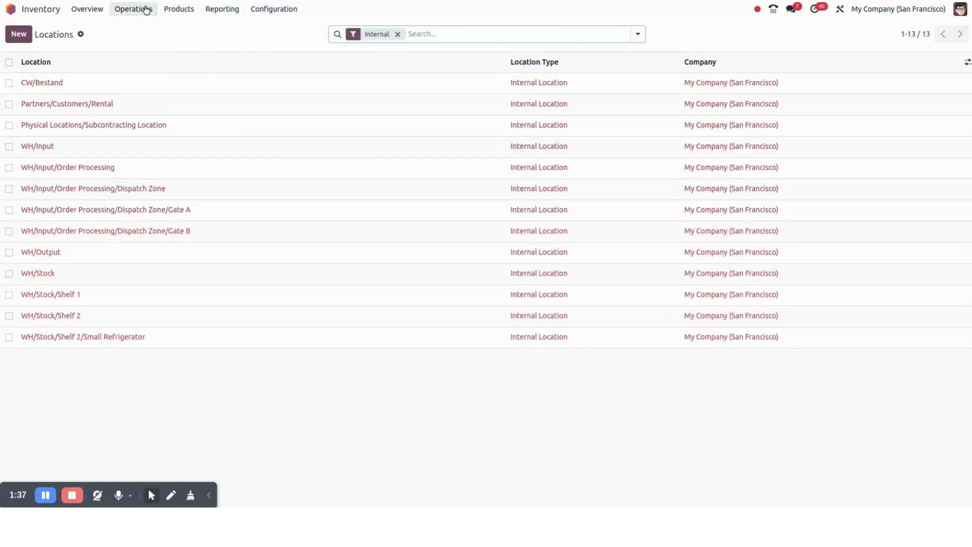
left_click(133, 9)
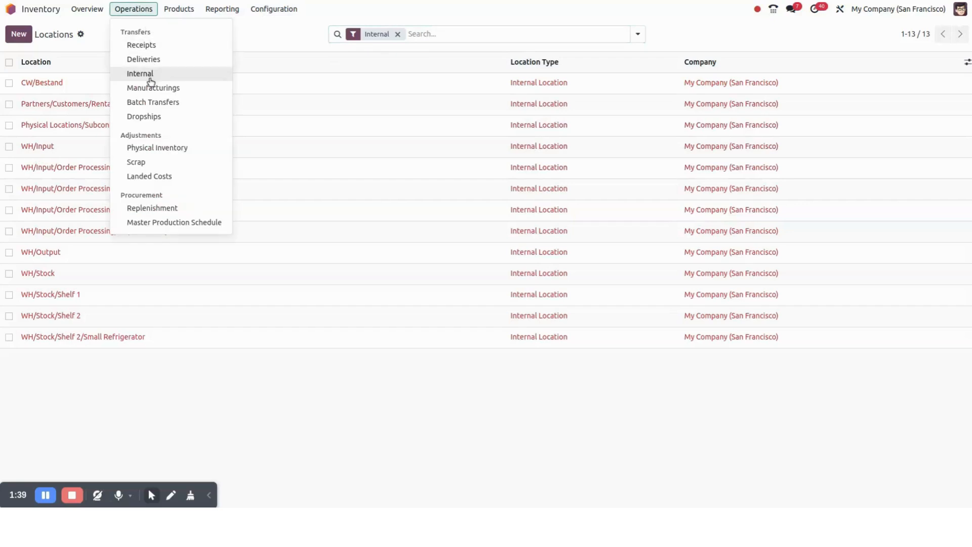
left_click(140, 73)
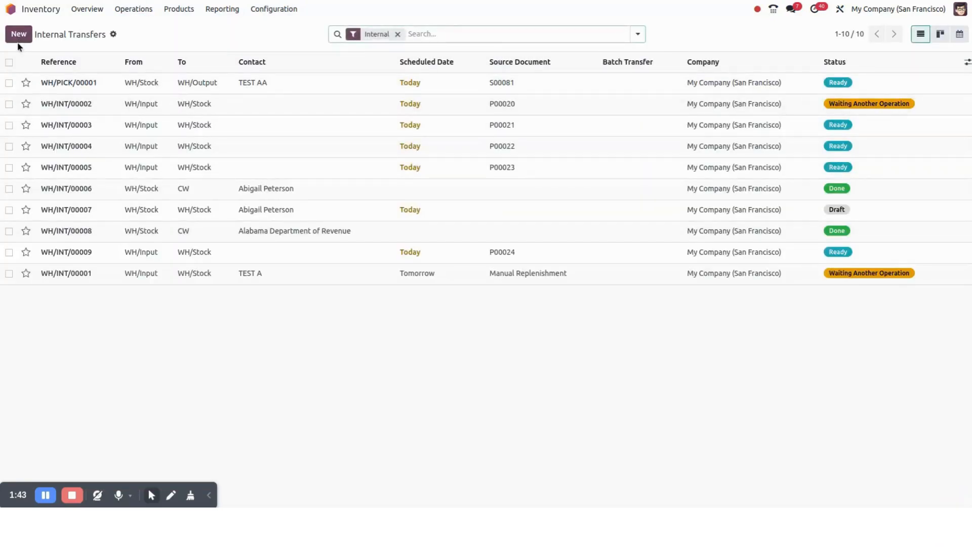
left_click(18, 34)
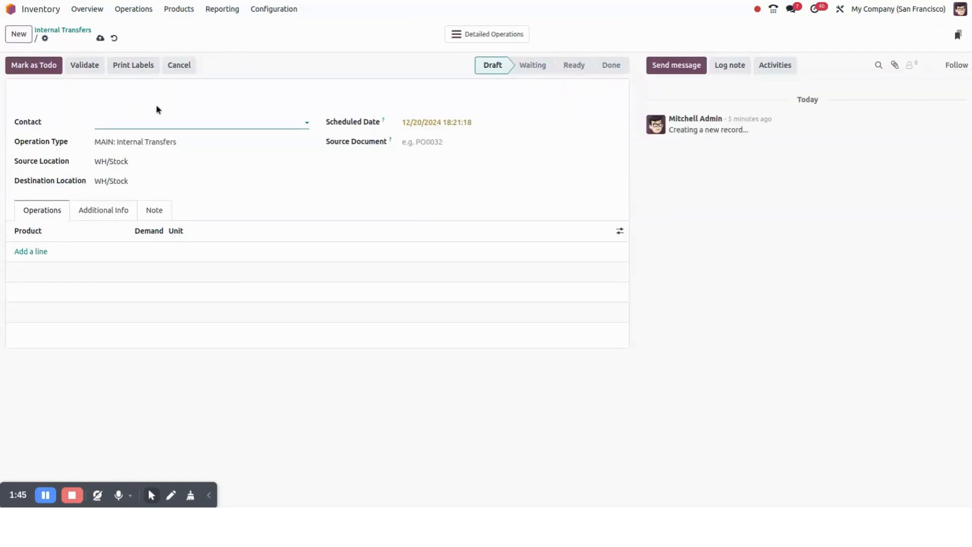
left_click(199, 121)
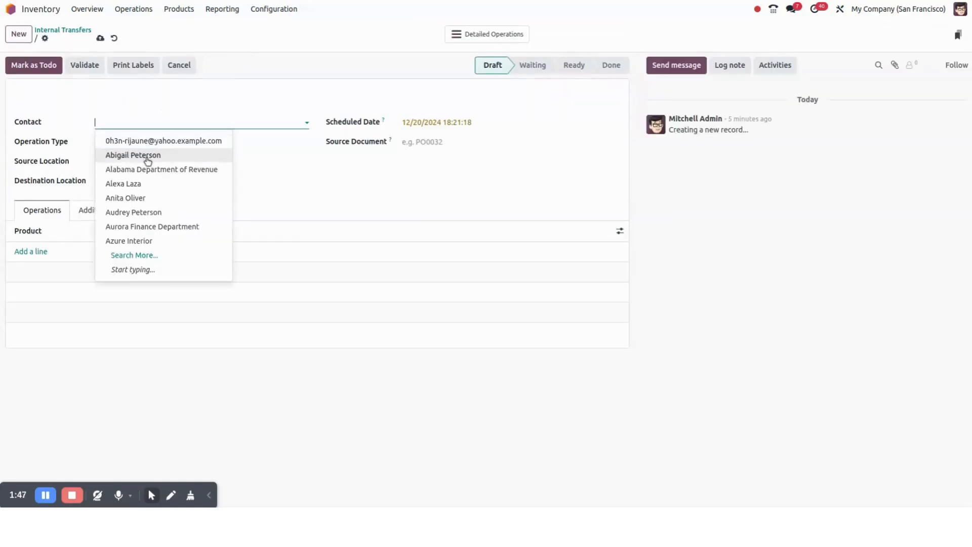
left_click(132, 155)
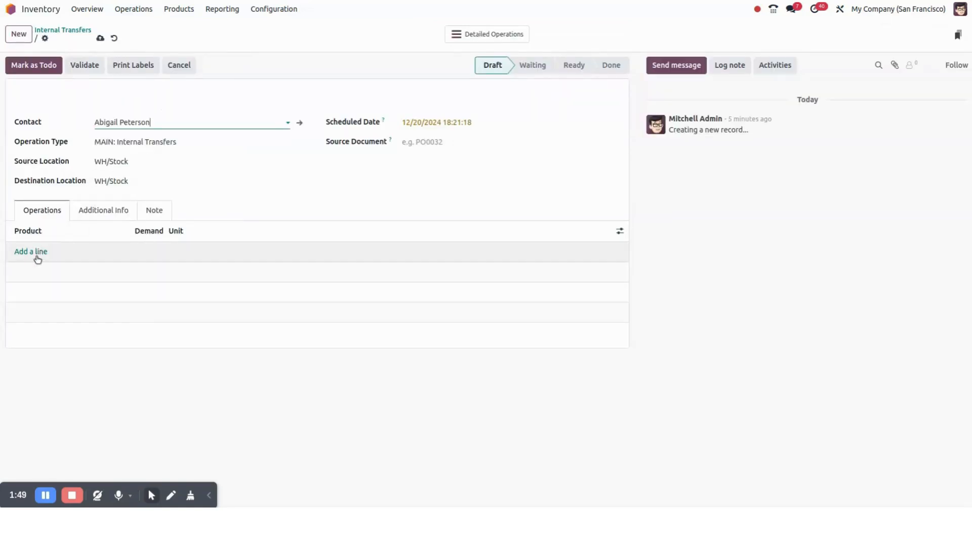
Add 5 units of [FURN_0789] Individual Workplace, set destination to CW and validate
left_click(30, 251)
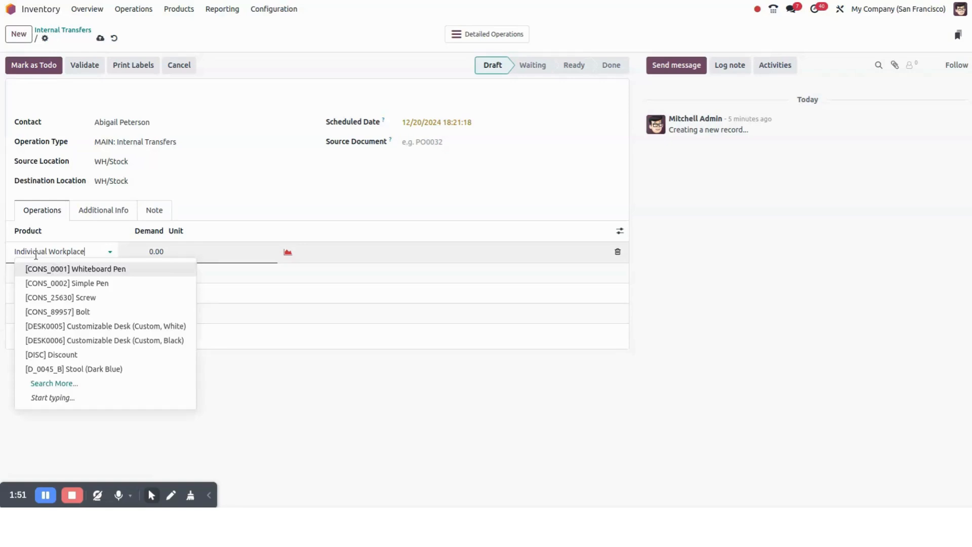
type("Individual Workplace")
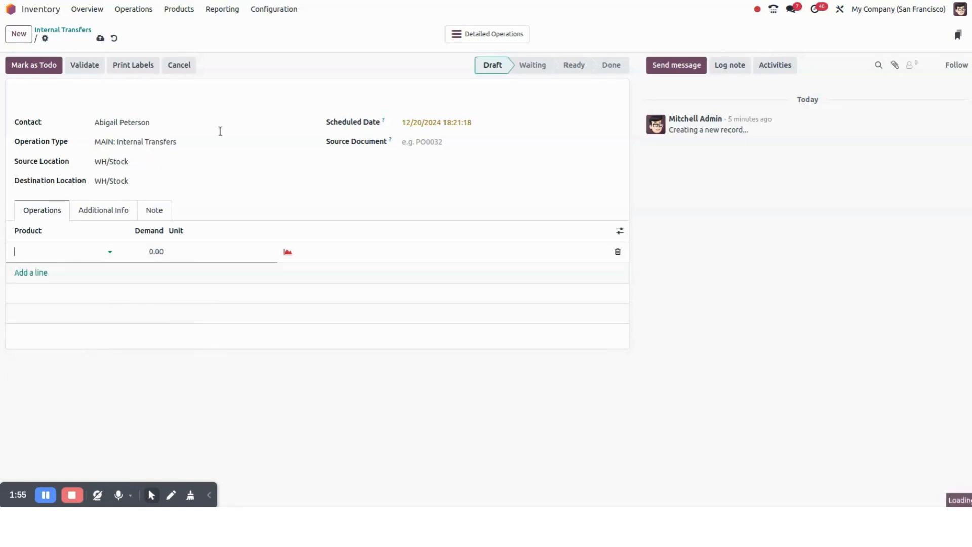
type("[FURN_0789] Individual Workplace")
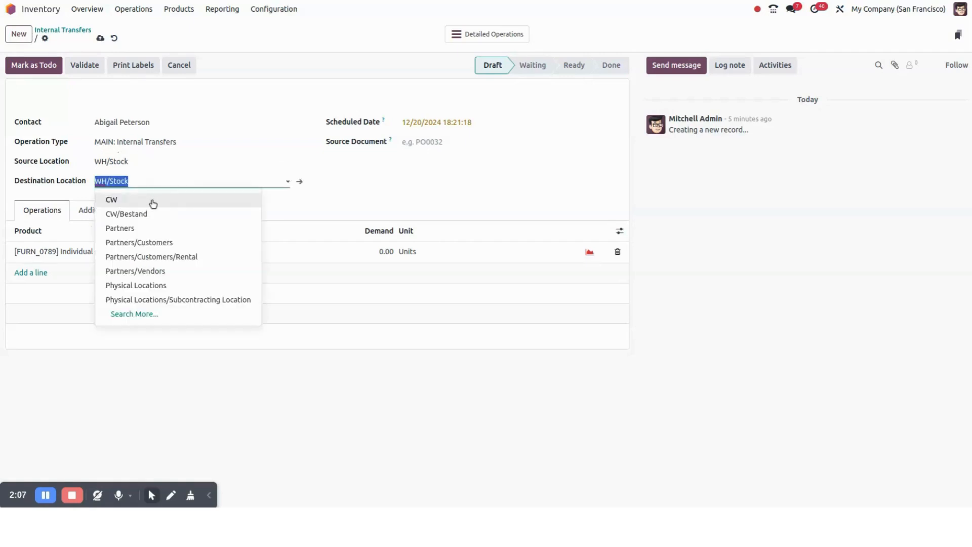
left_click(111, 199)
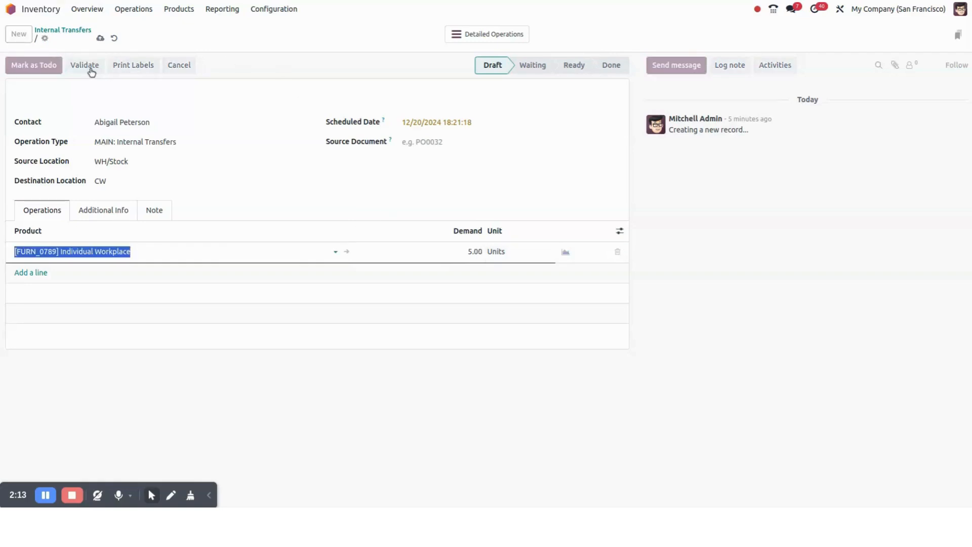
left_click(85, 65)
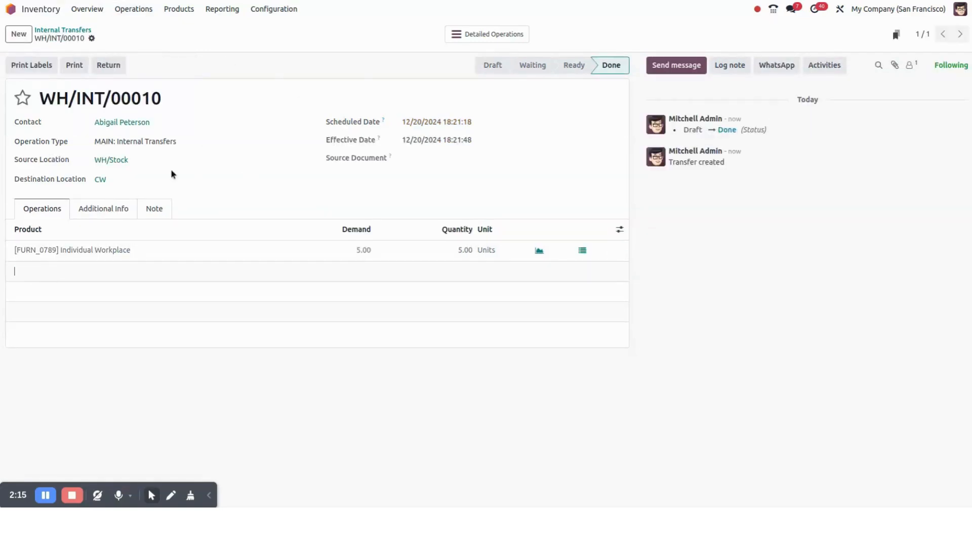
Go to the CW/Bestand location from Configuration > Locations
left_click(274, 9)
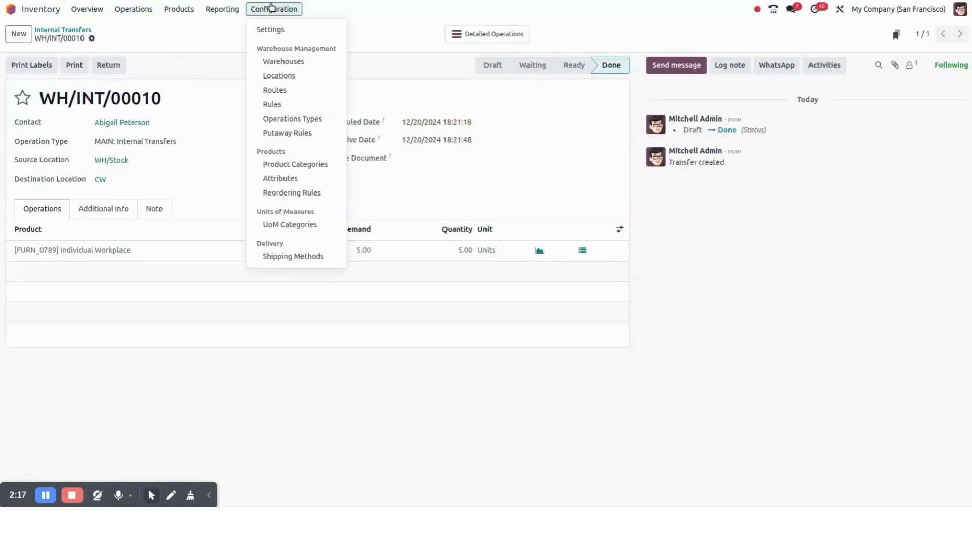
left_click(279, 76)
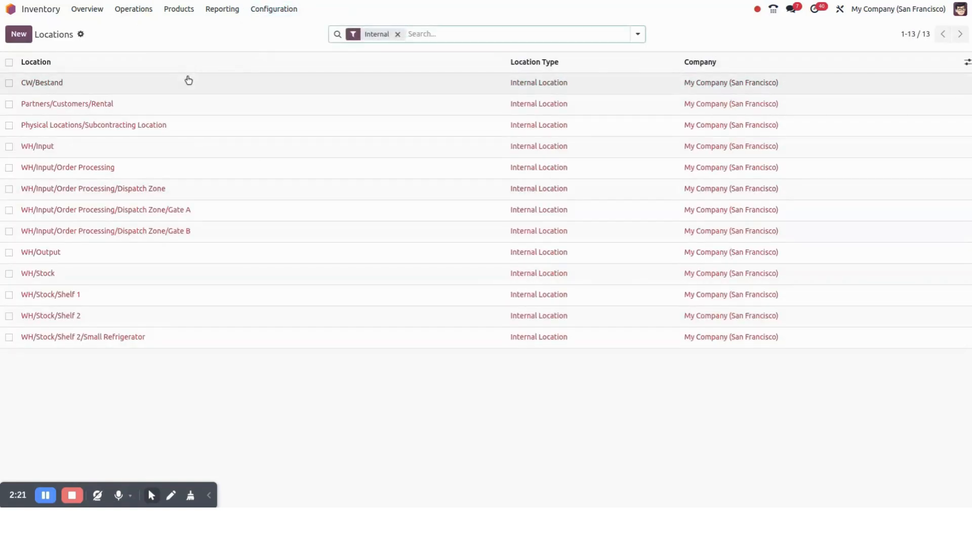
left_click(41, 82)
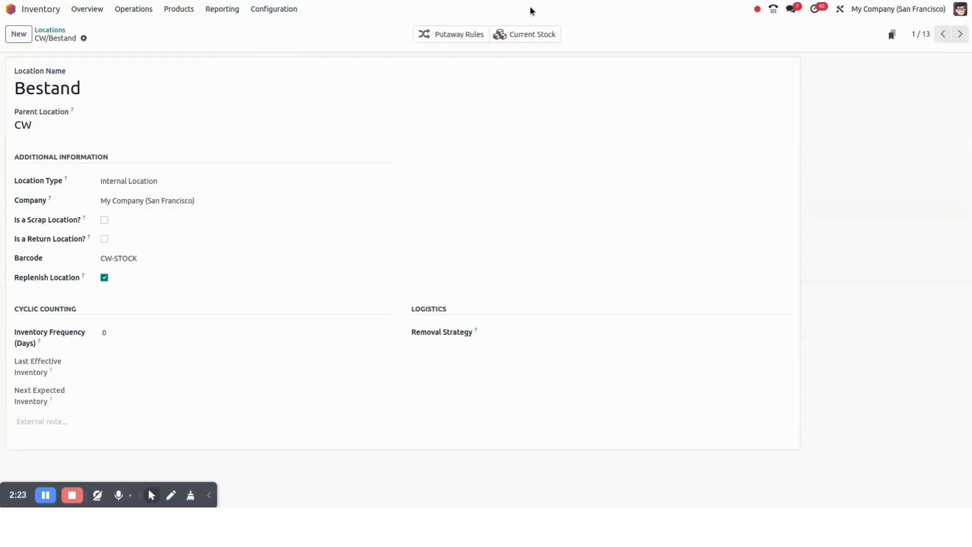
Show CW/Bestand current stock ungrouped and view the Individual Workplace record with 10 units
left_click(531, 35)
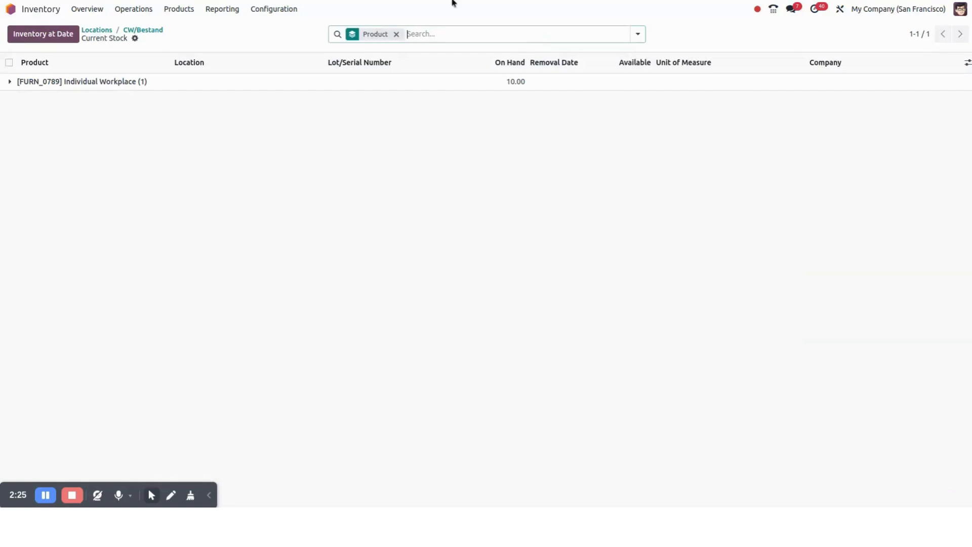
left_click(395, 35)
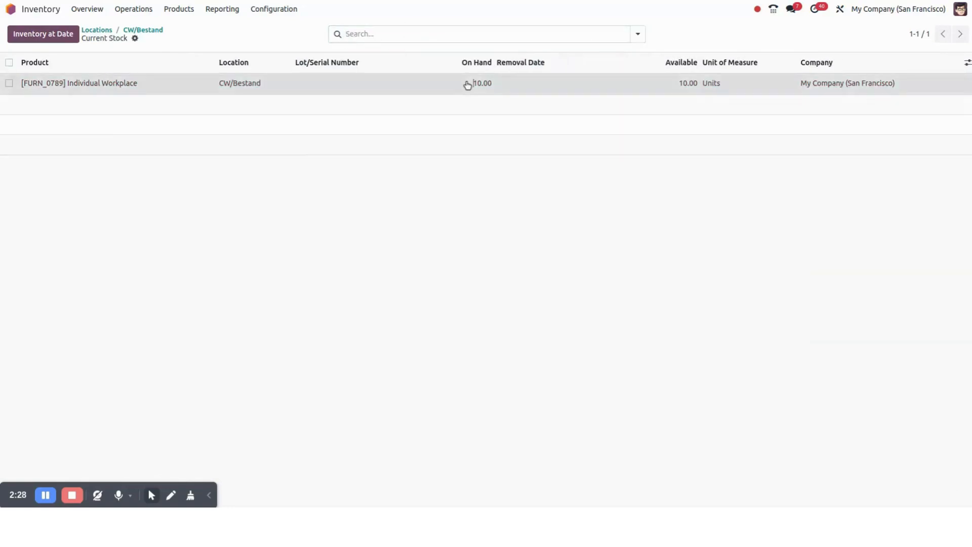
left_click(79, 82)
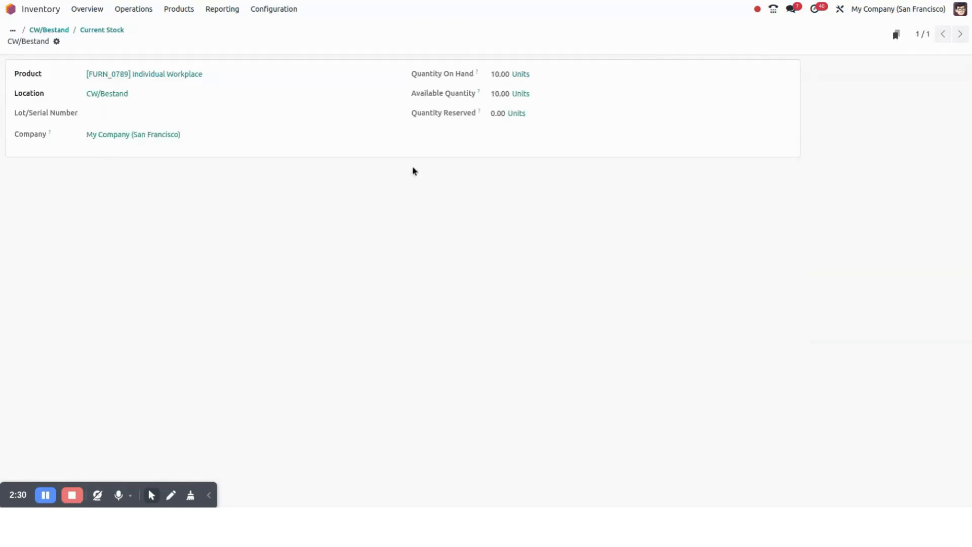
mouse_move(217, 409)
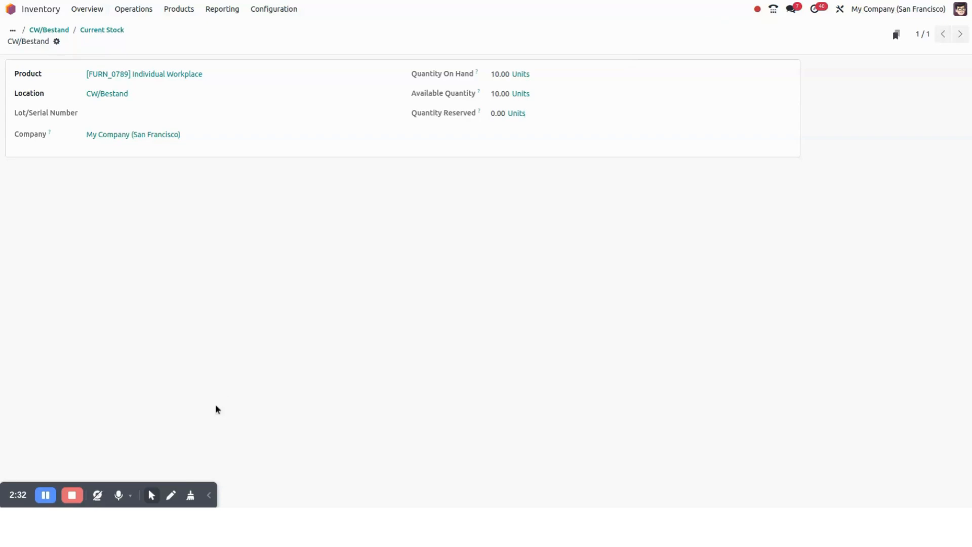